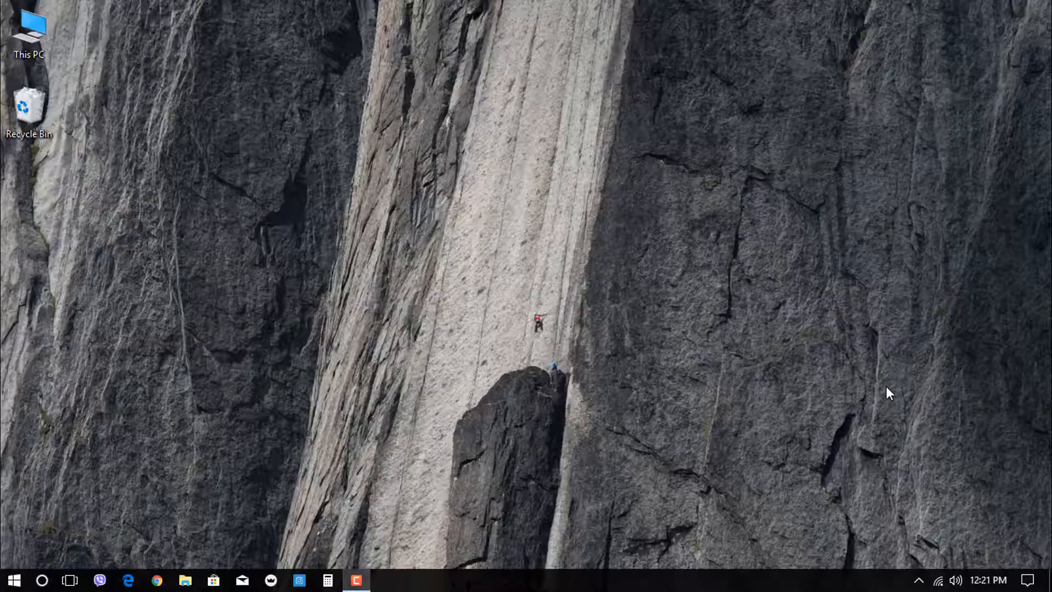
pyautogui.moveTo(453, 432)
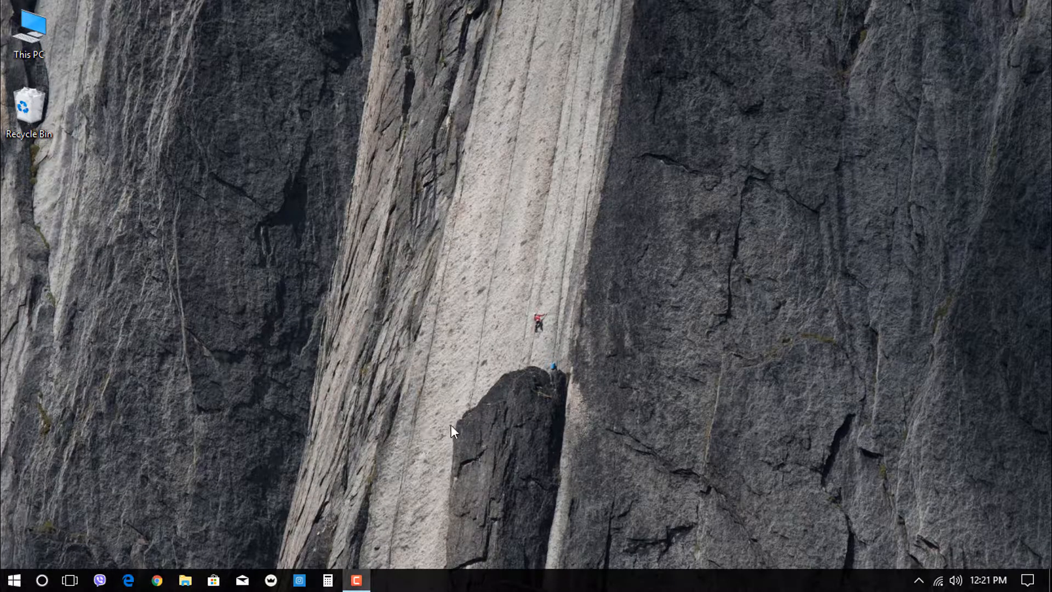
pyautogui.moveTo(362, 448)
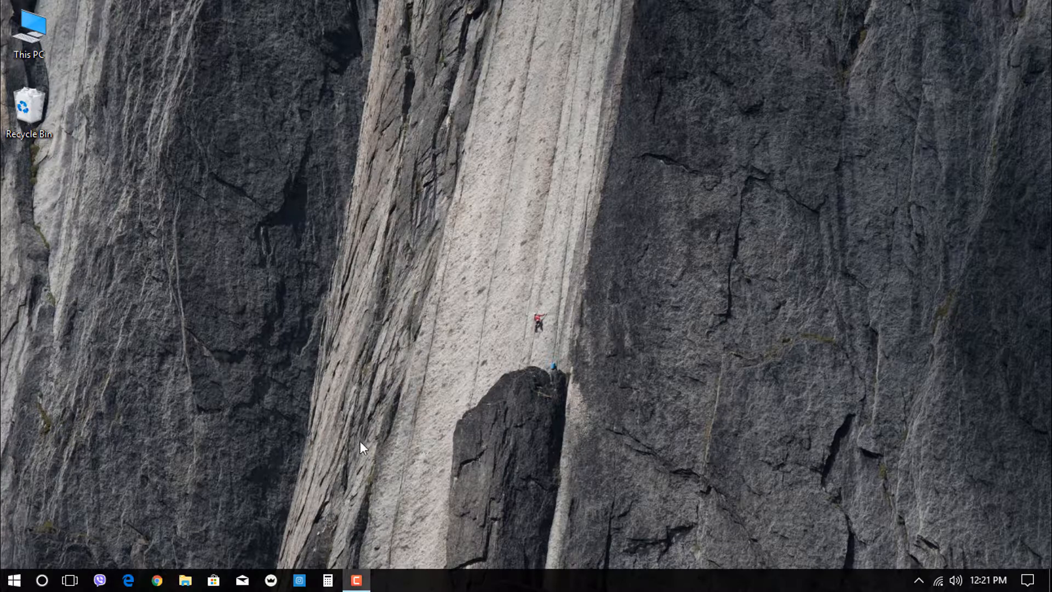
pyautogui.moveTo(225, 505)
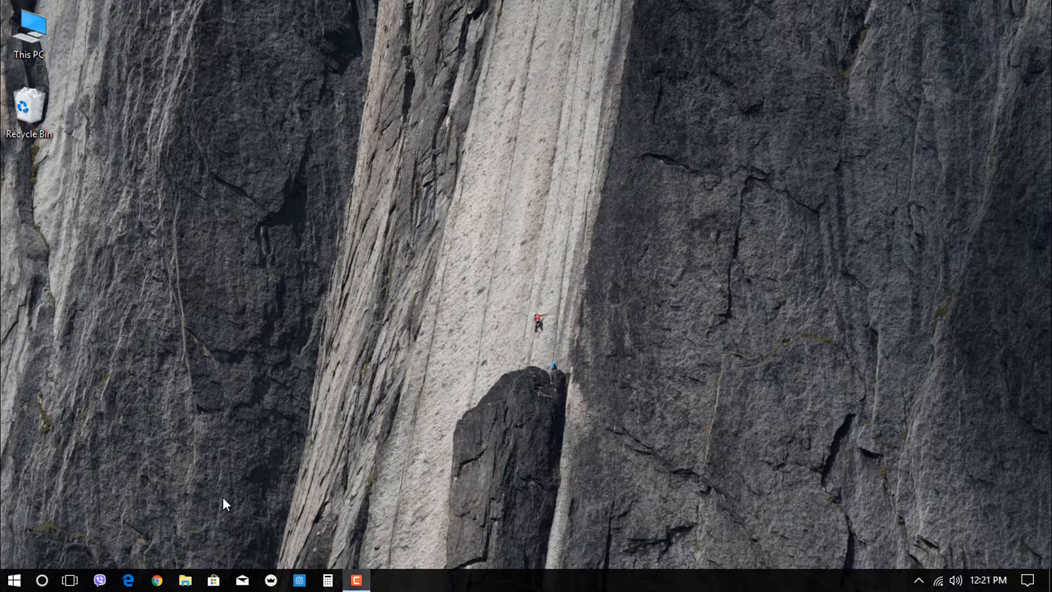
pyautogui.moveTo(185, 533)
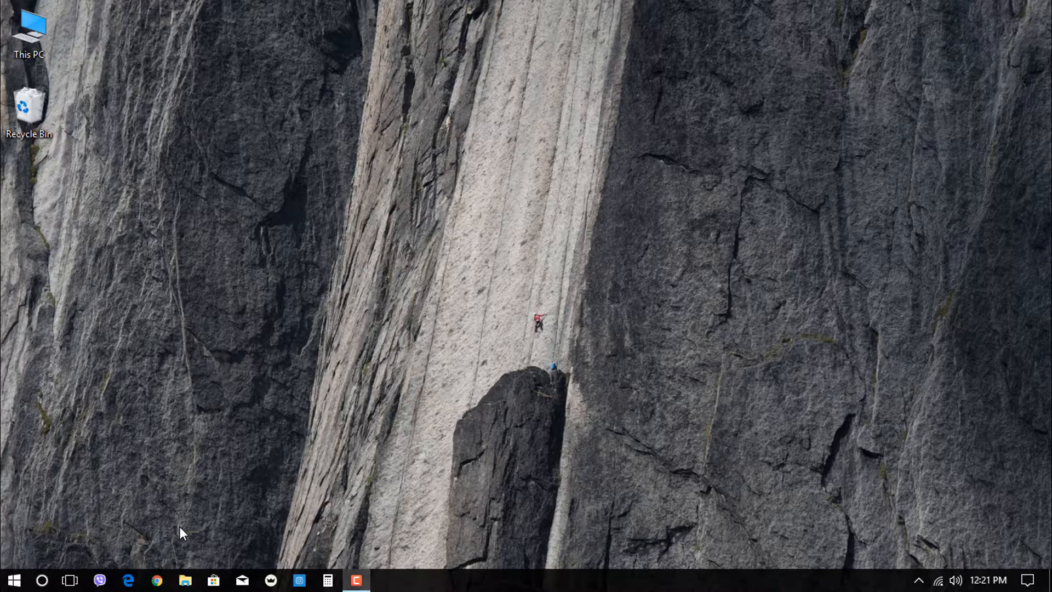
pyautogui.moveTo(174, 570)
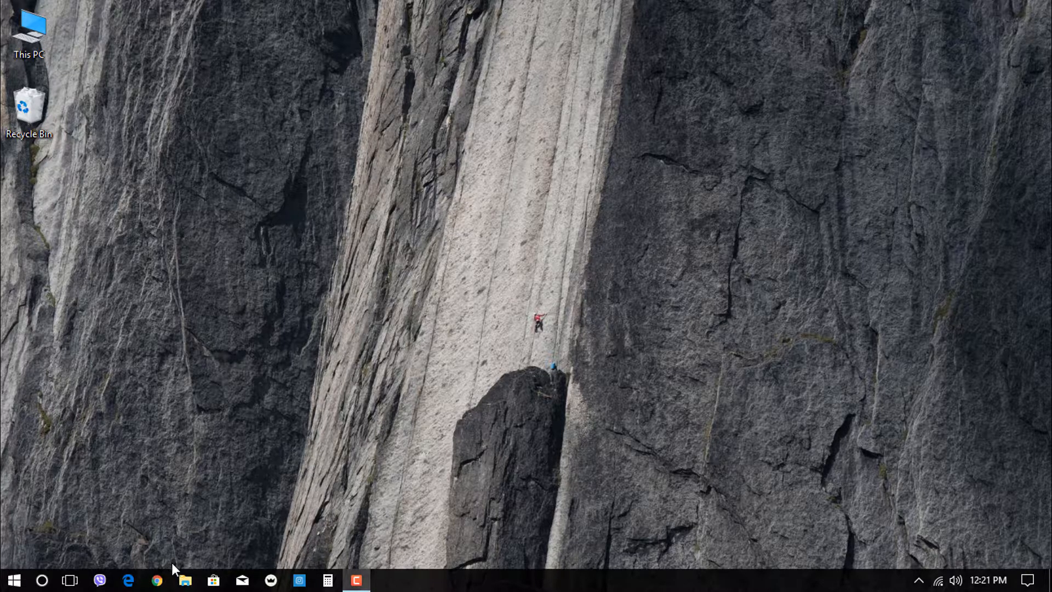
pyautogui.moveTo(174, 583)
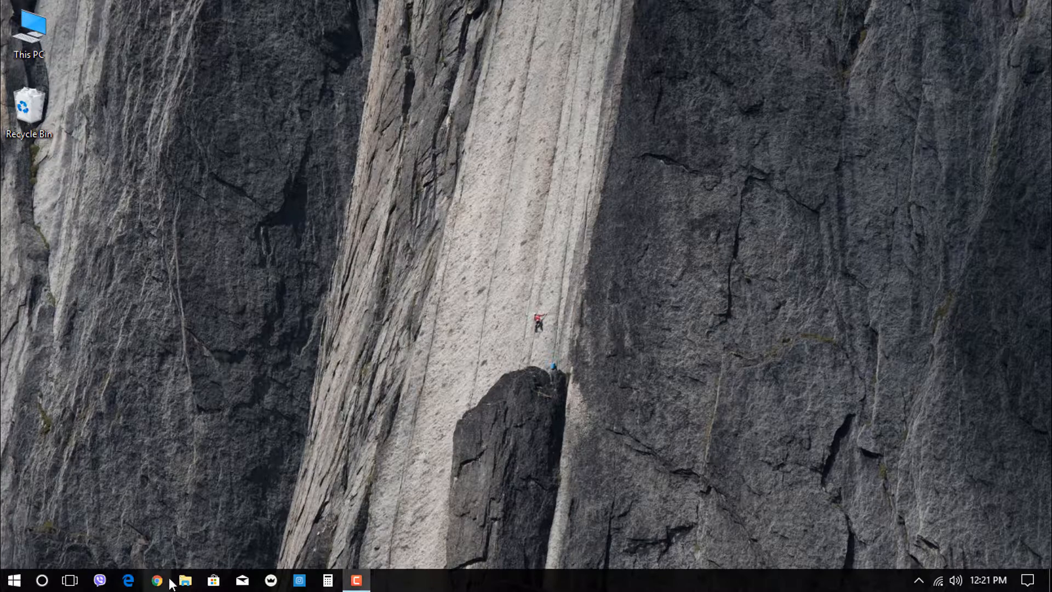
pyautogui.moveTo(137, 489)
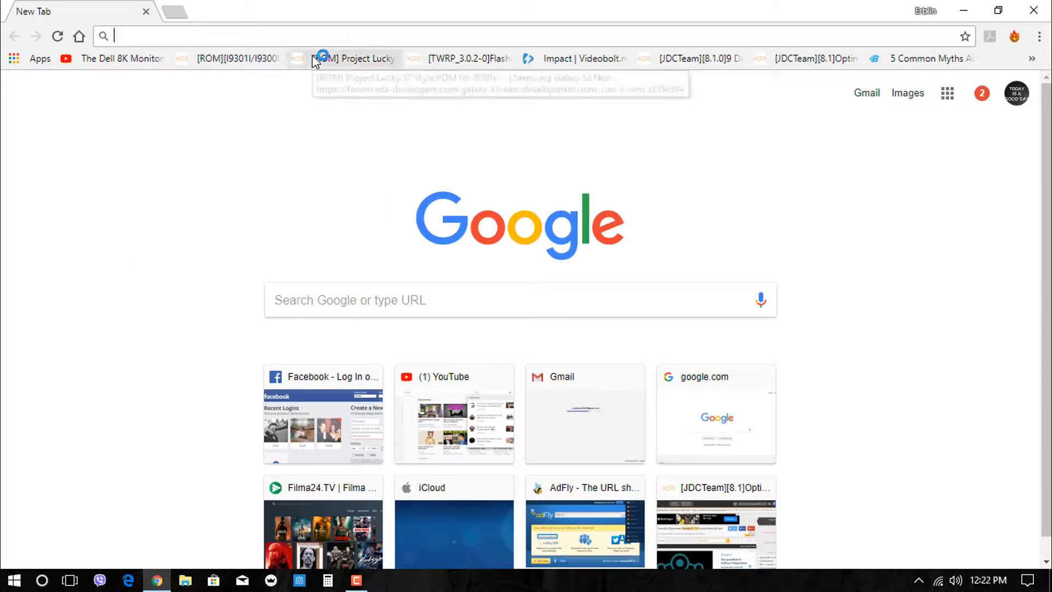
# Open the Project Lucky S7 Style ROM thread and scroll down to its DOWNLOAD section
pyautogui.click(354, 58)
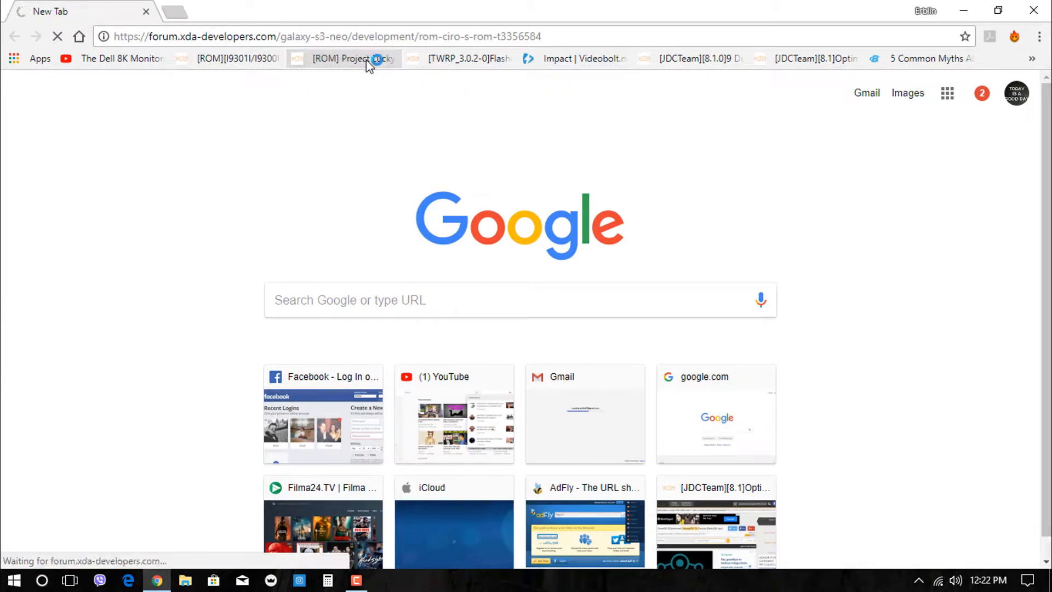
pyautogui.click(343, 59)
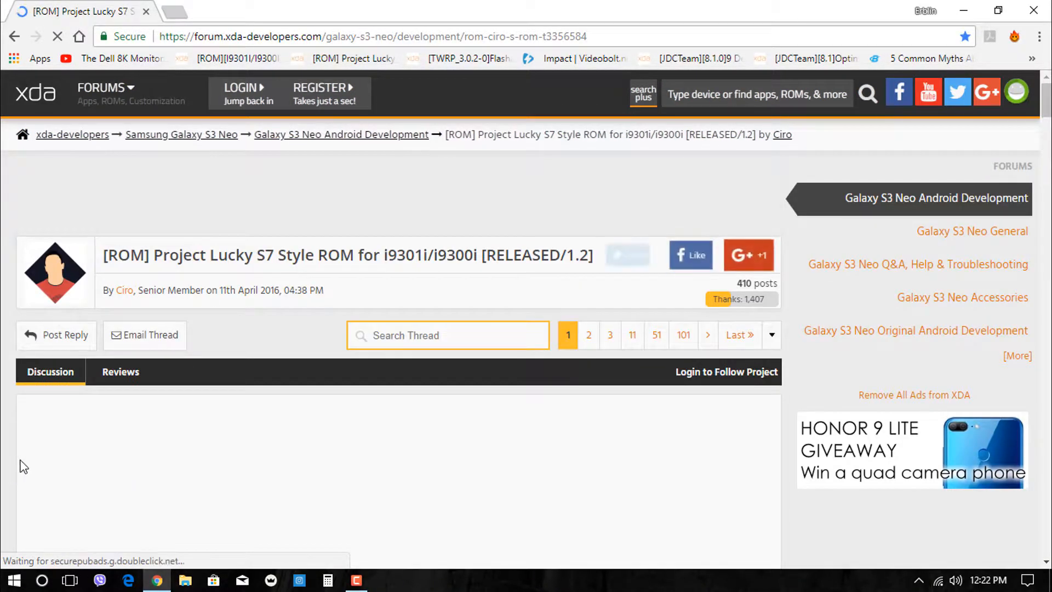
pyautogui.scroll(-3)
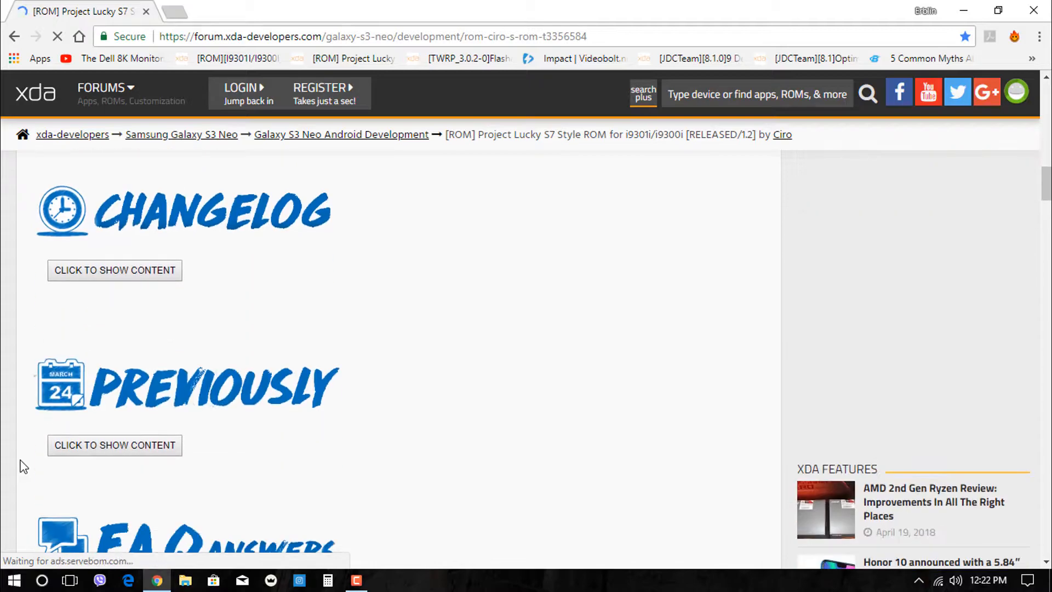
pyautogui.scroll(-3)
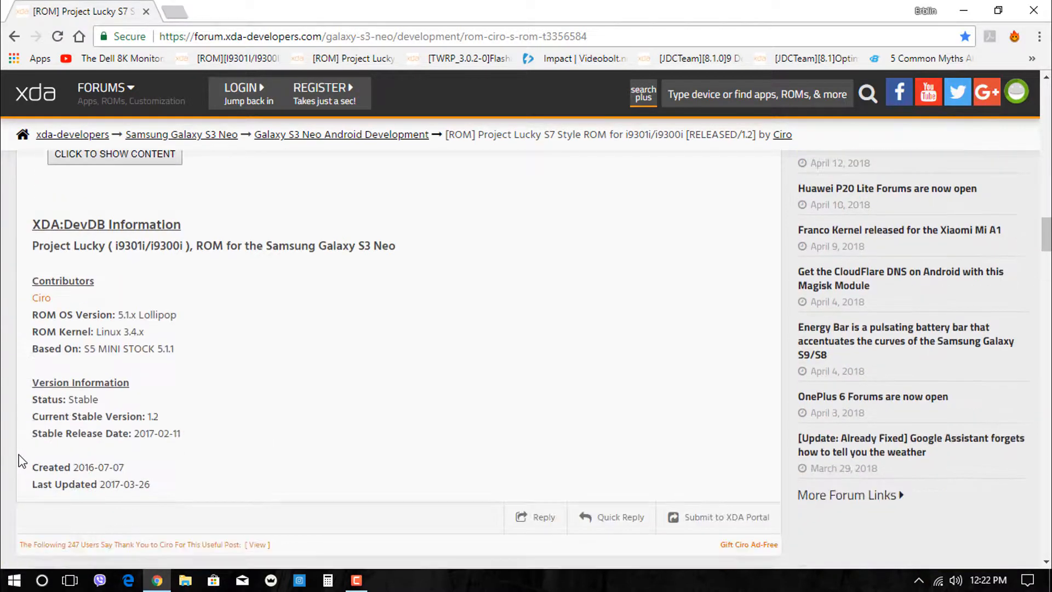
pyautogui.scroll(-3)
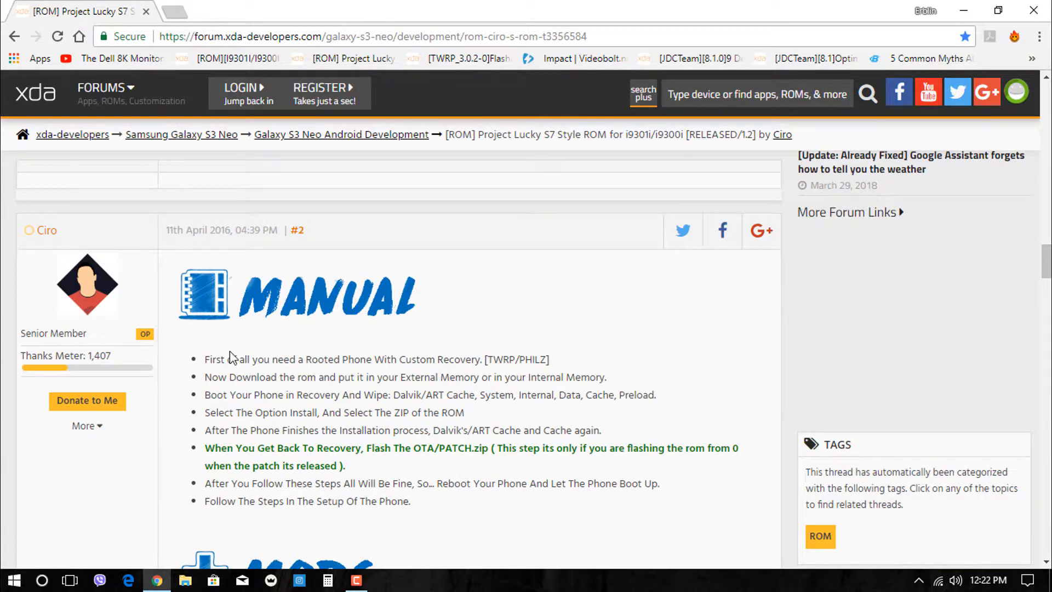
pyautogui.scroll(-3)
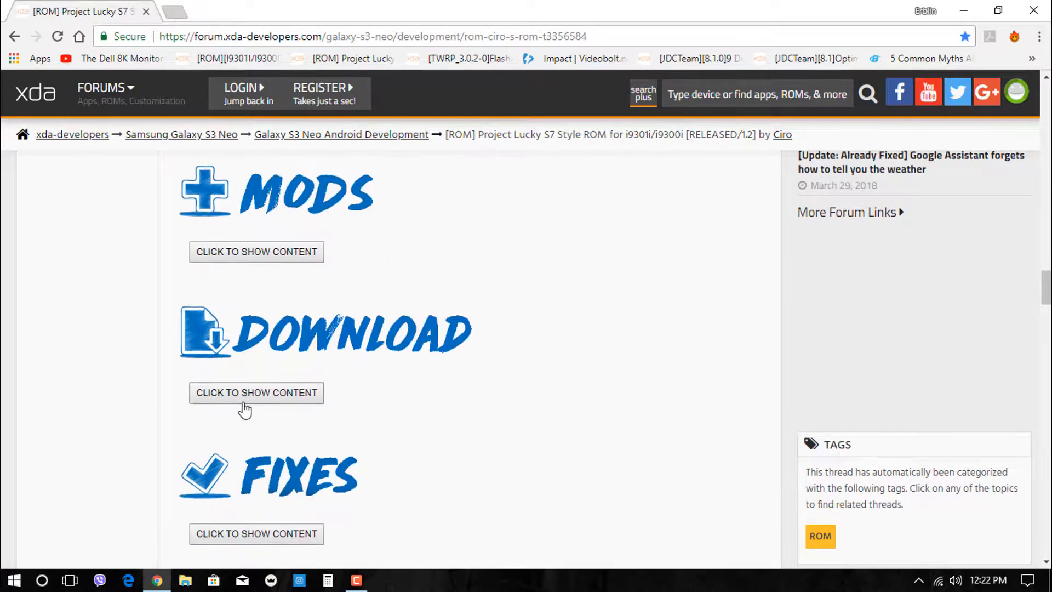
# Reveal the hidden version 1.2 download link, then close Chrome
pyautogui.click(256, 392)
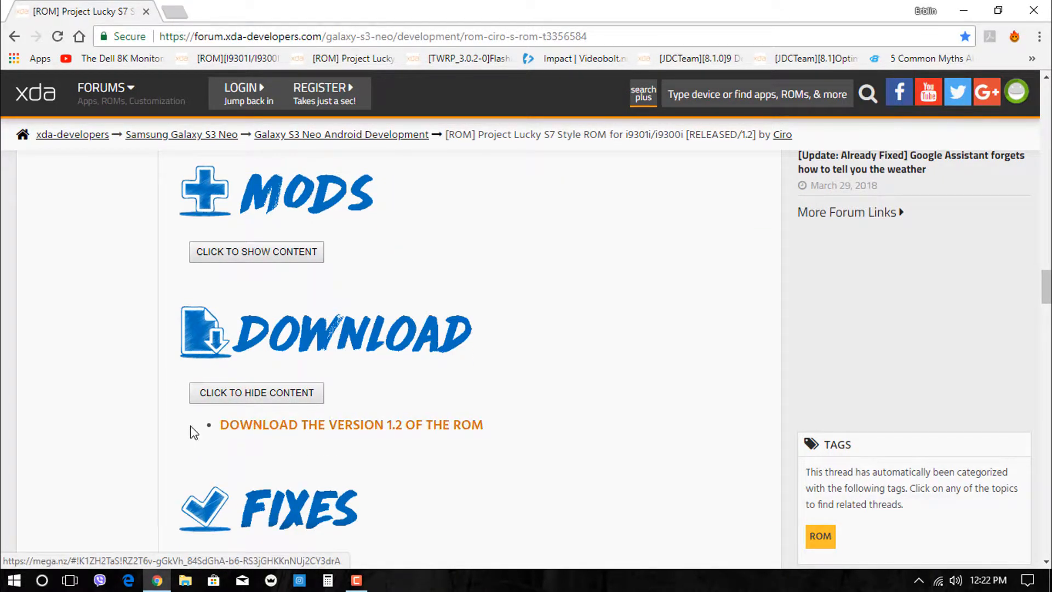
pyautogui.scroll(3)
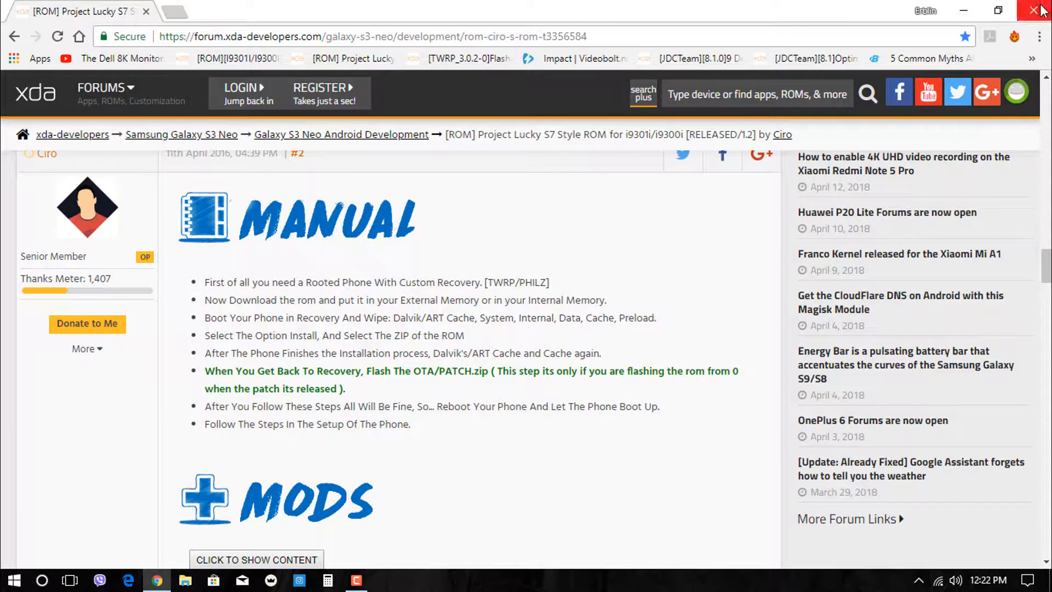
pyautogui.click(1039, 11)
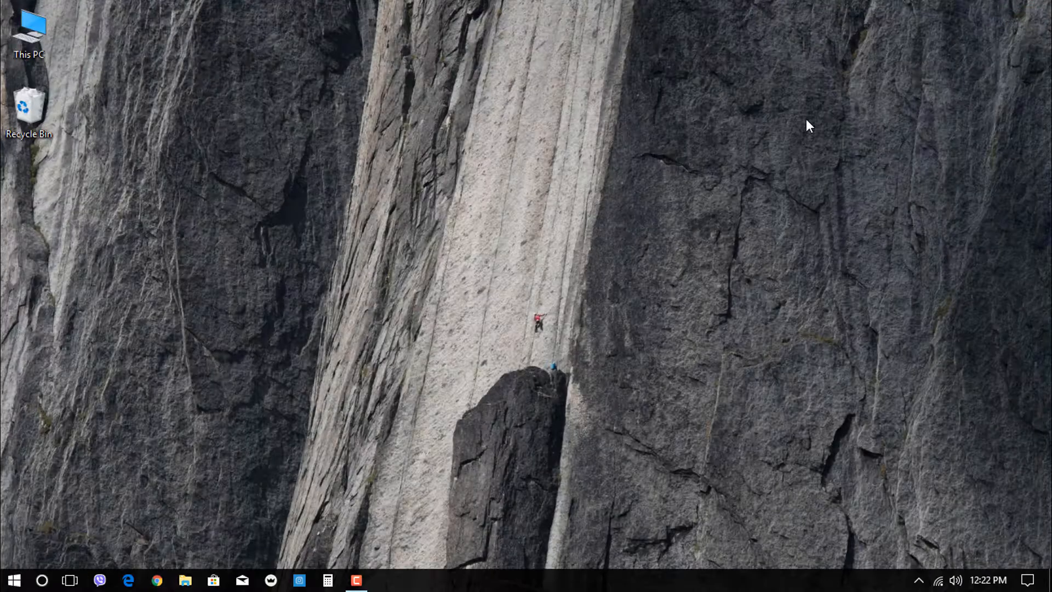
pyautogui.moveTo(511, 257)
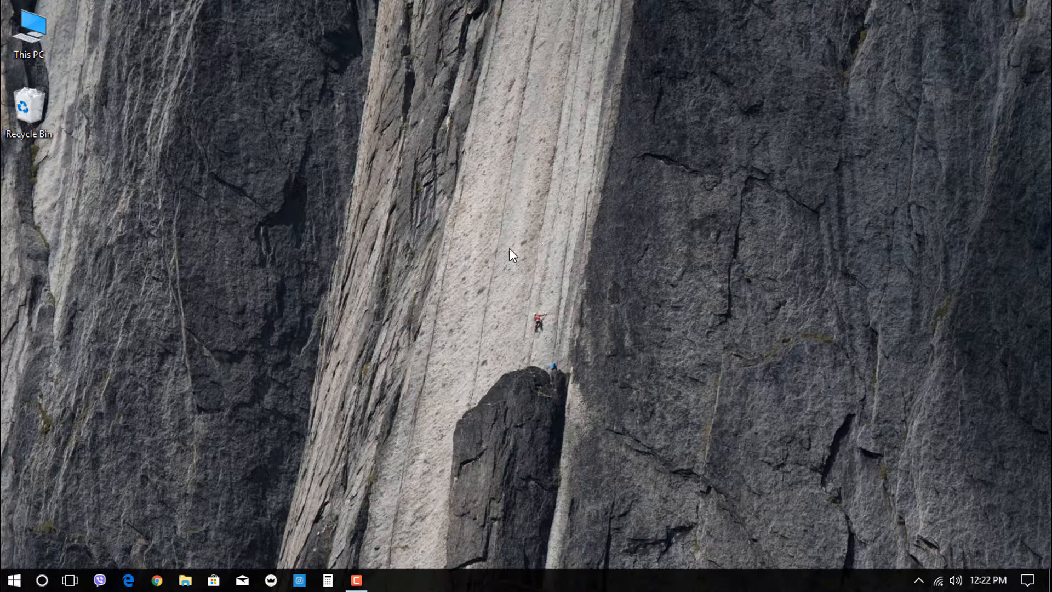